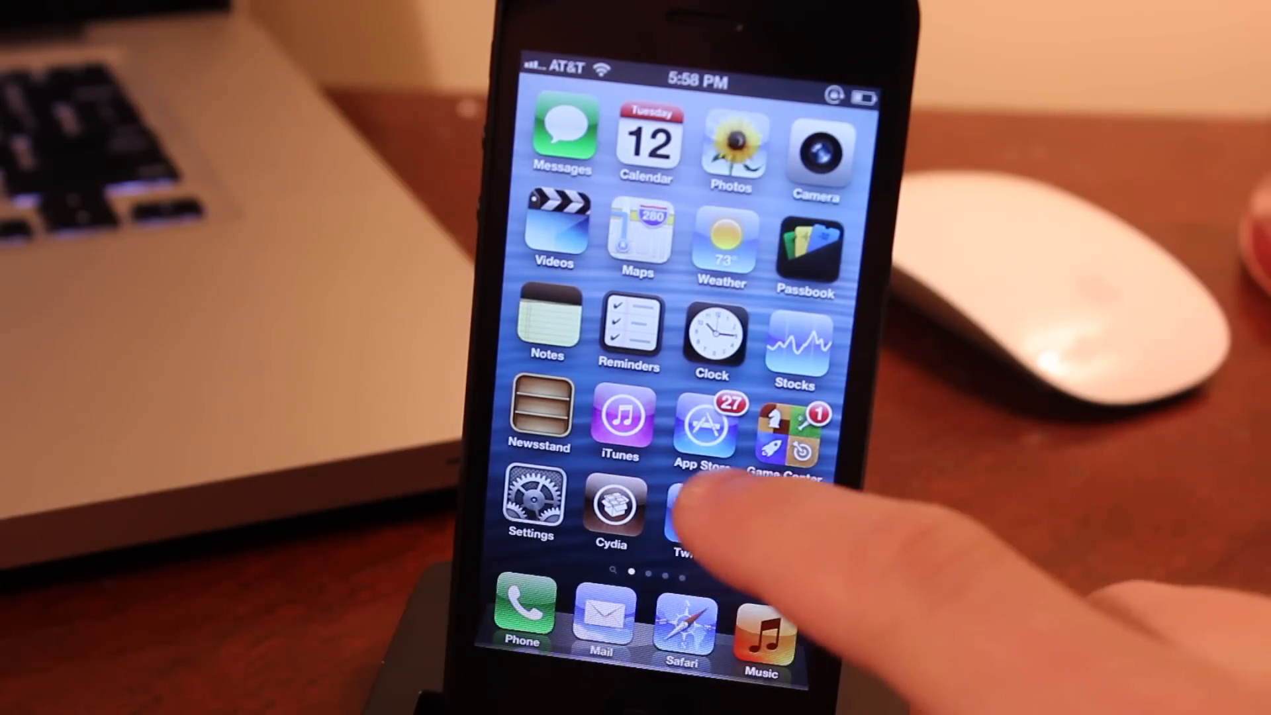
# Step: Browse through the Home Screen app pages and launch the Settings app
pyautogui.hscroll(3)
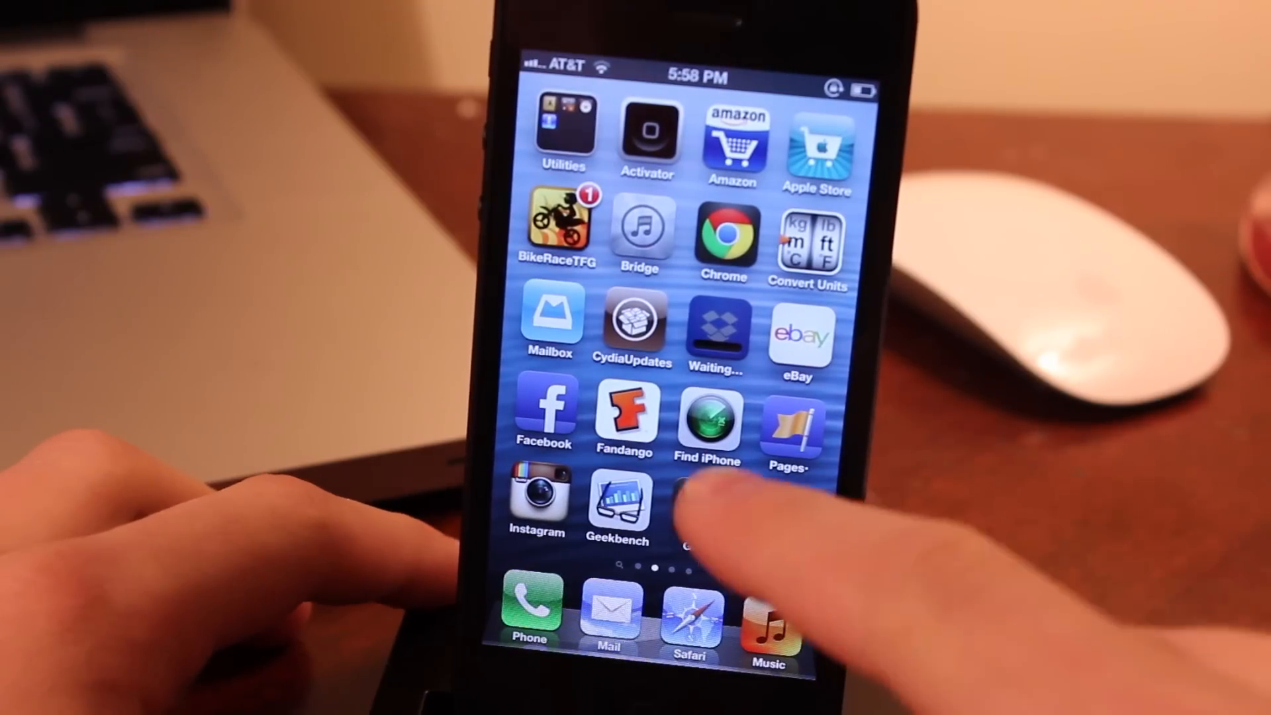
pyautogui.click(698, 503)
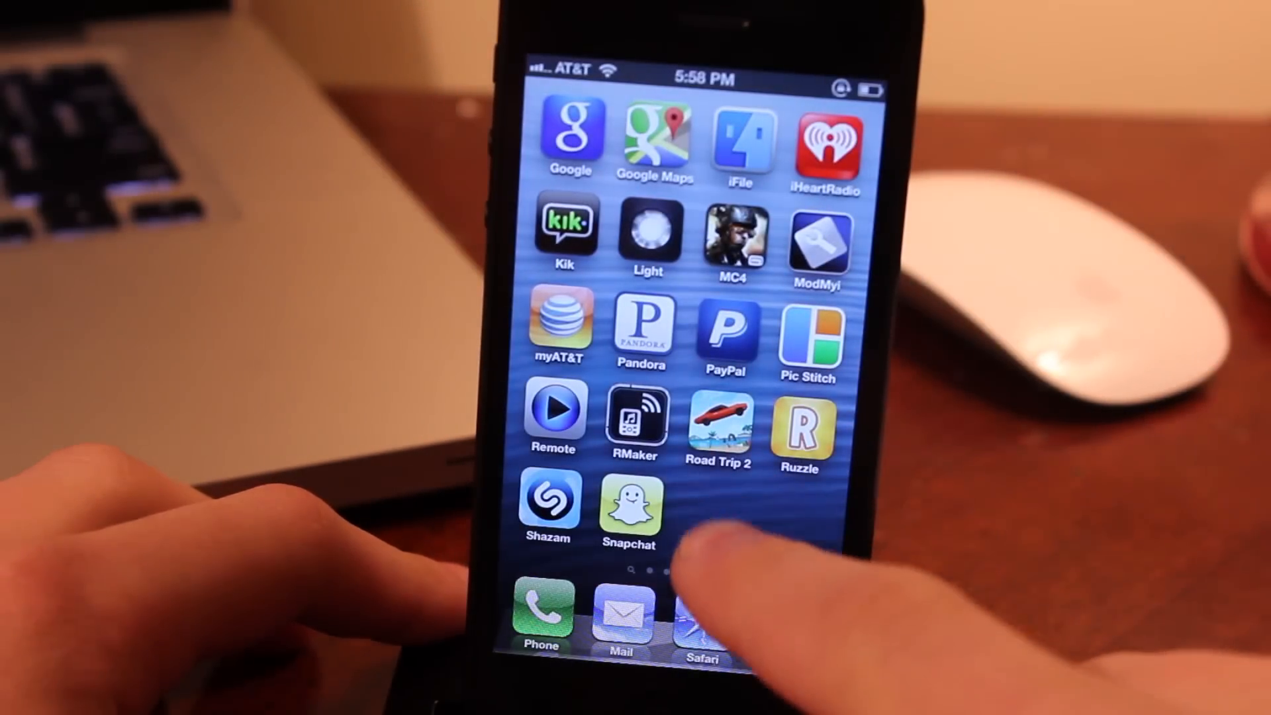
pyautogui.hscroll(-3)
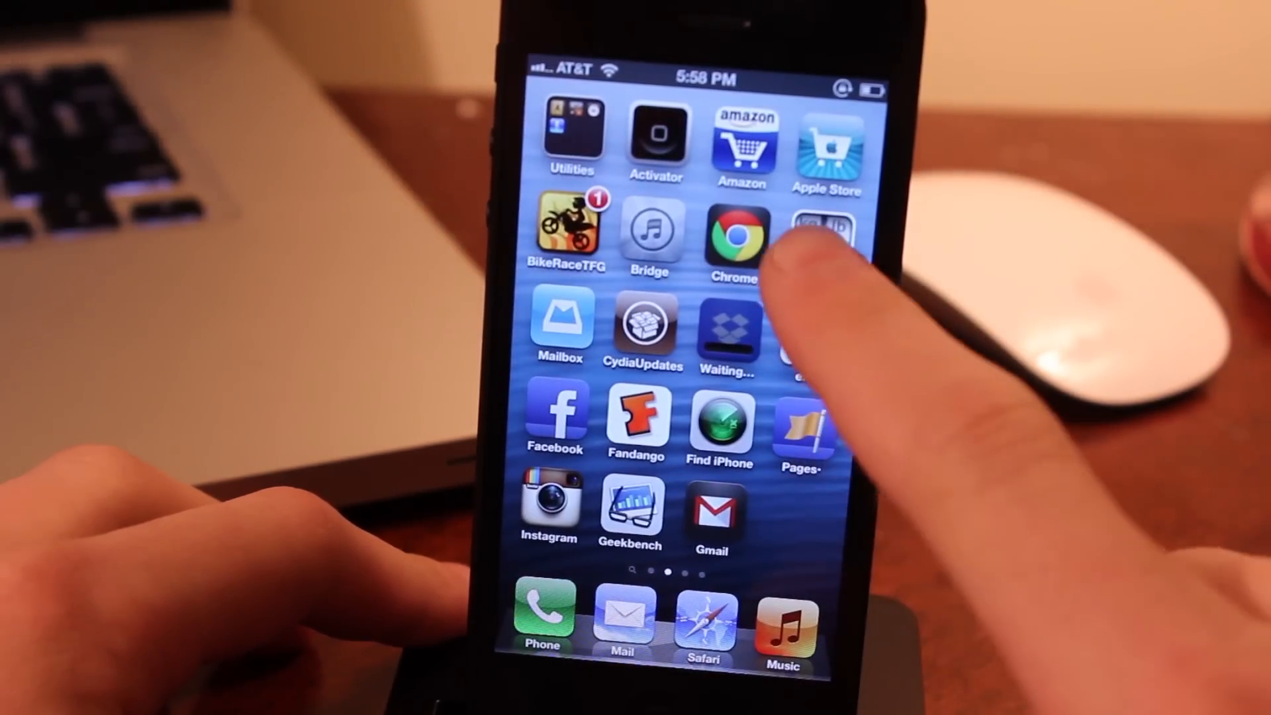
pyautogui.click(822, 236)
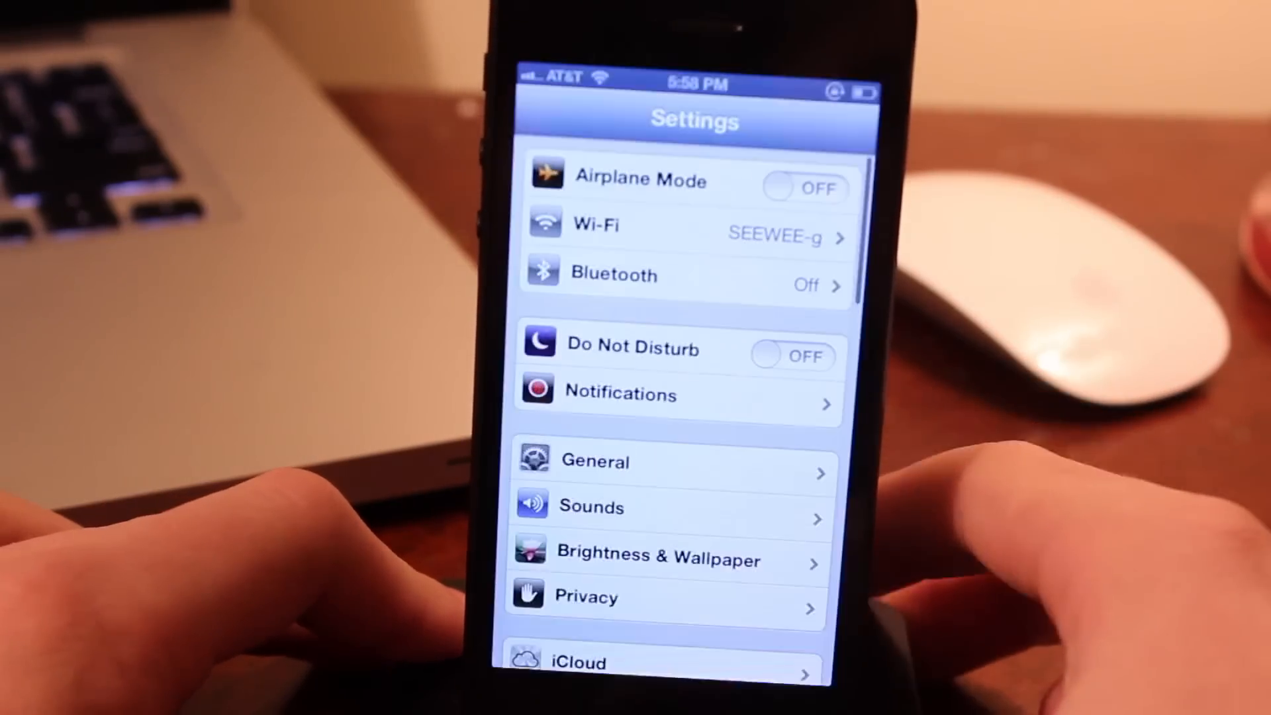
# Step: Turn on Enable ScreenExtender in the ScreenExtender settings page
pyautogui.scroll(-3)
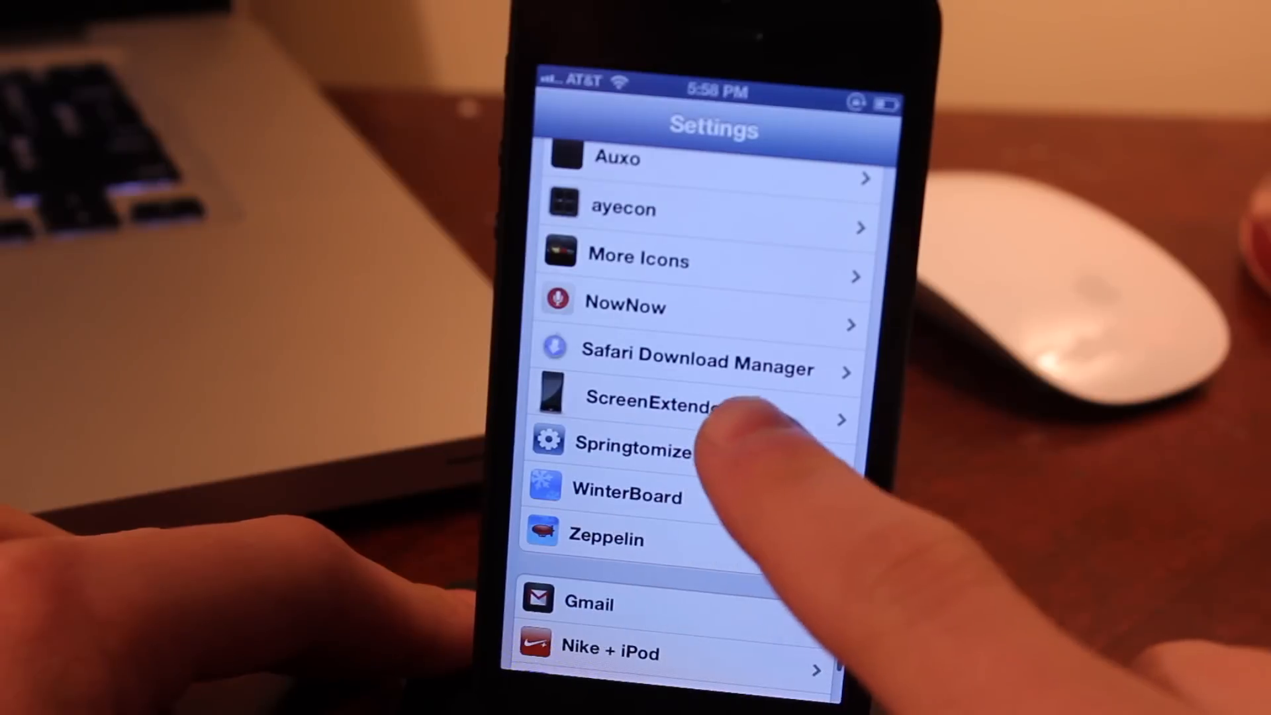
pyautogui.click(657, 400)
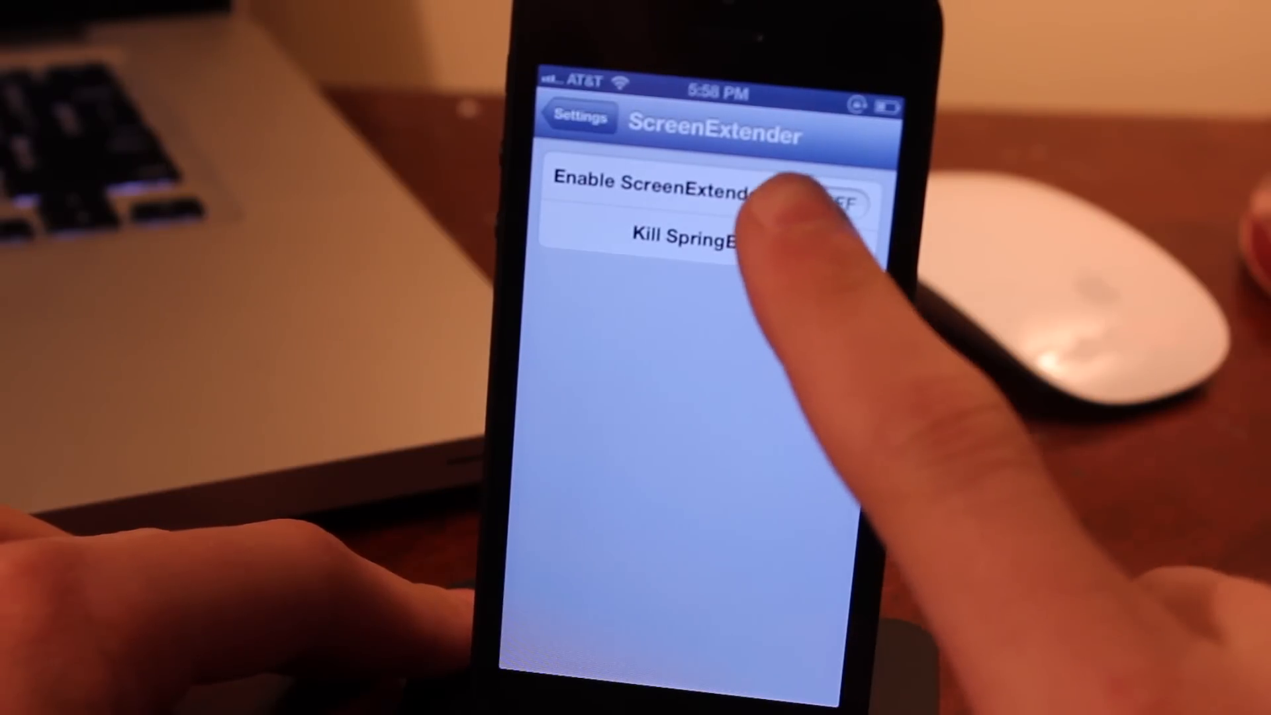
pyautogui.click(827, 202)
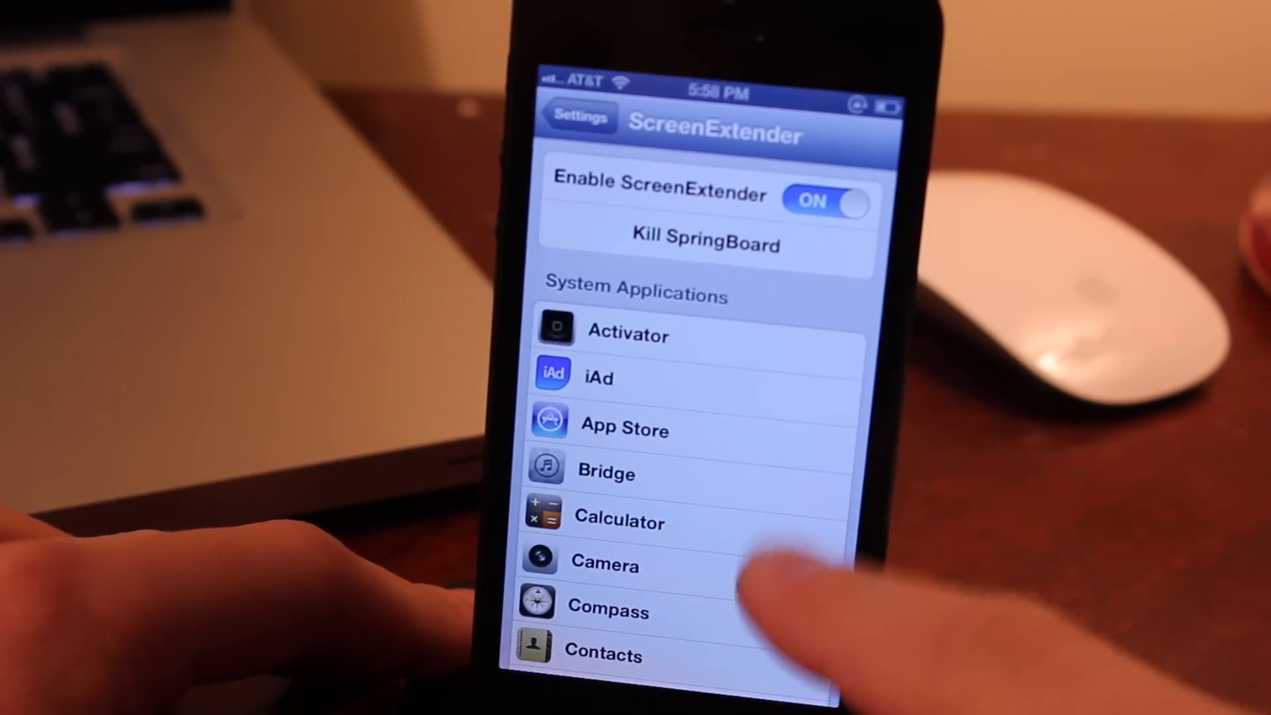
# Step: Review the checked apps such as Kik in the list and return to main Settings
pyautogui.scroll(-3)
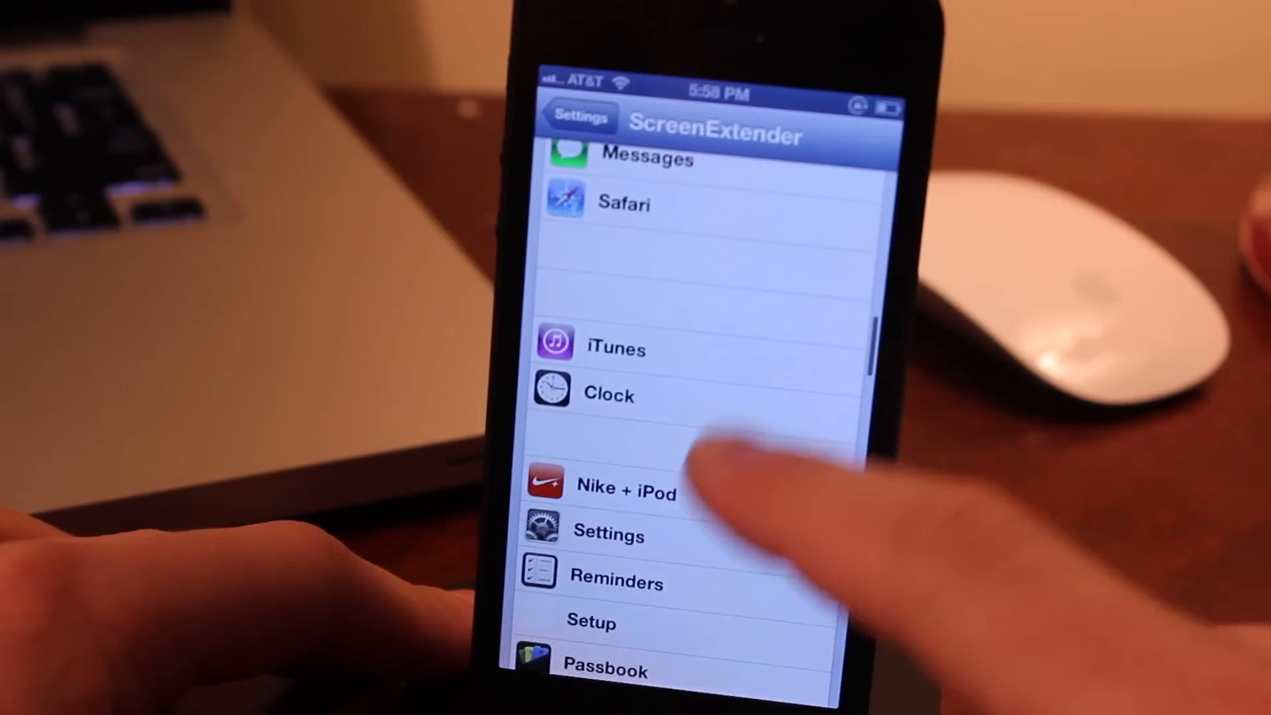
pyautogui.scroll(-3)
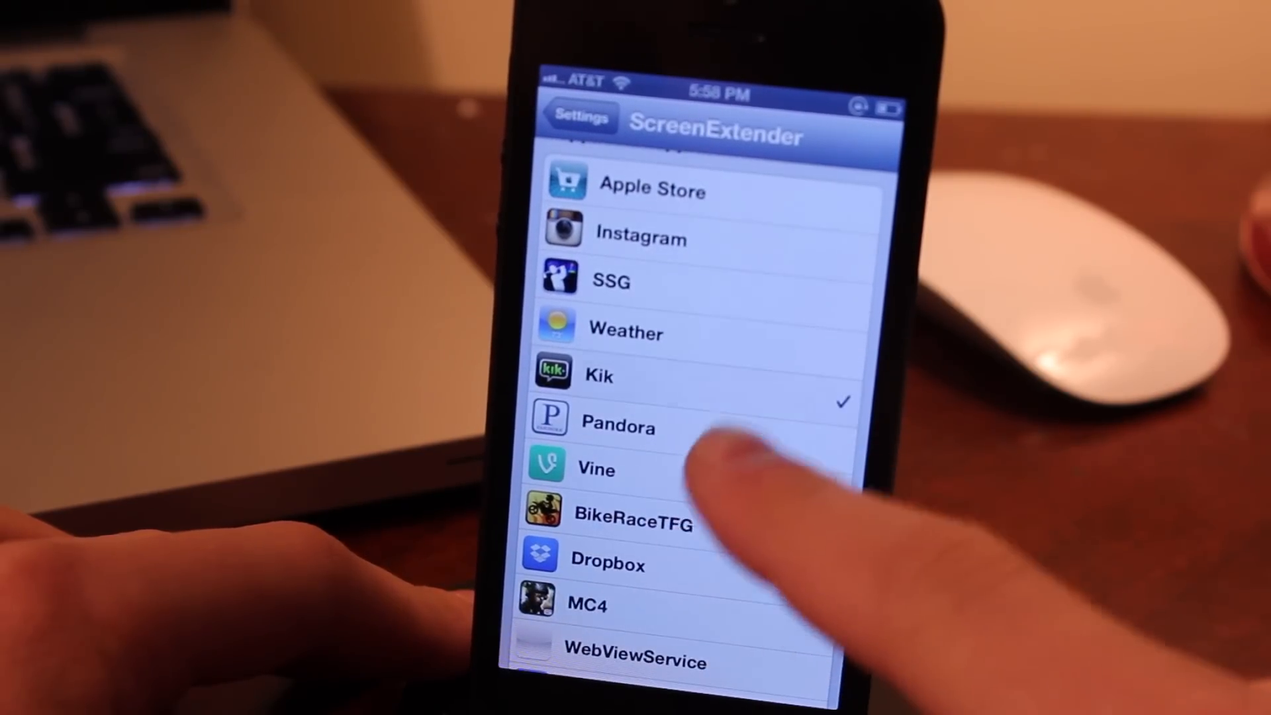
pyautogui.scroll(-3)
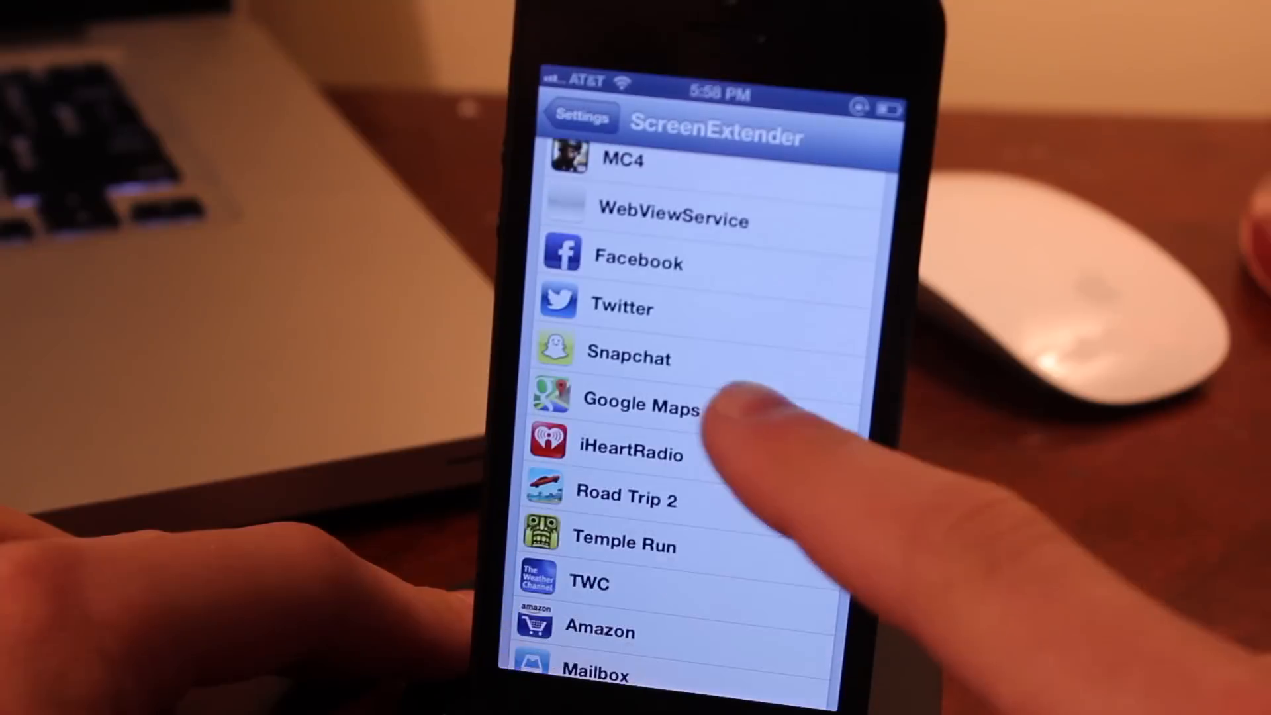
pyautogui.scroll(-3)
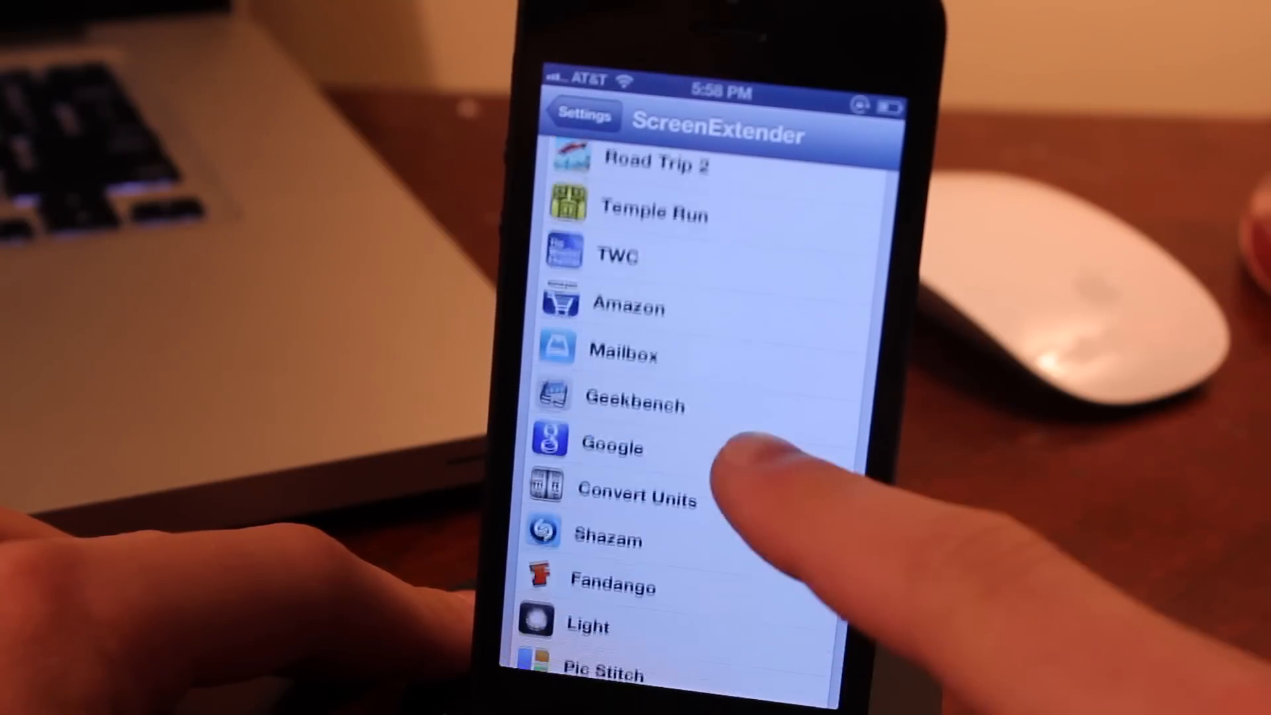
pyautogui.scroll(-3)
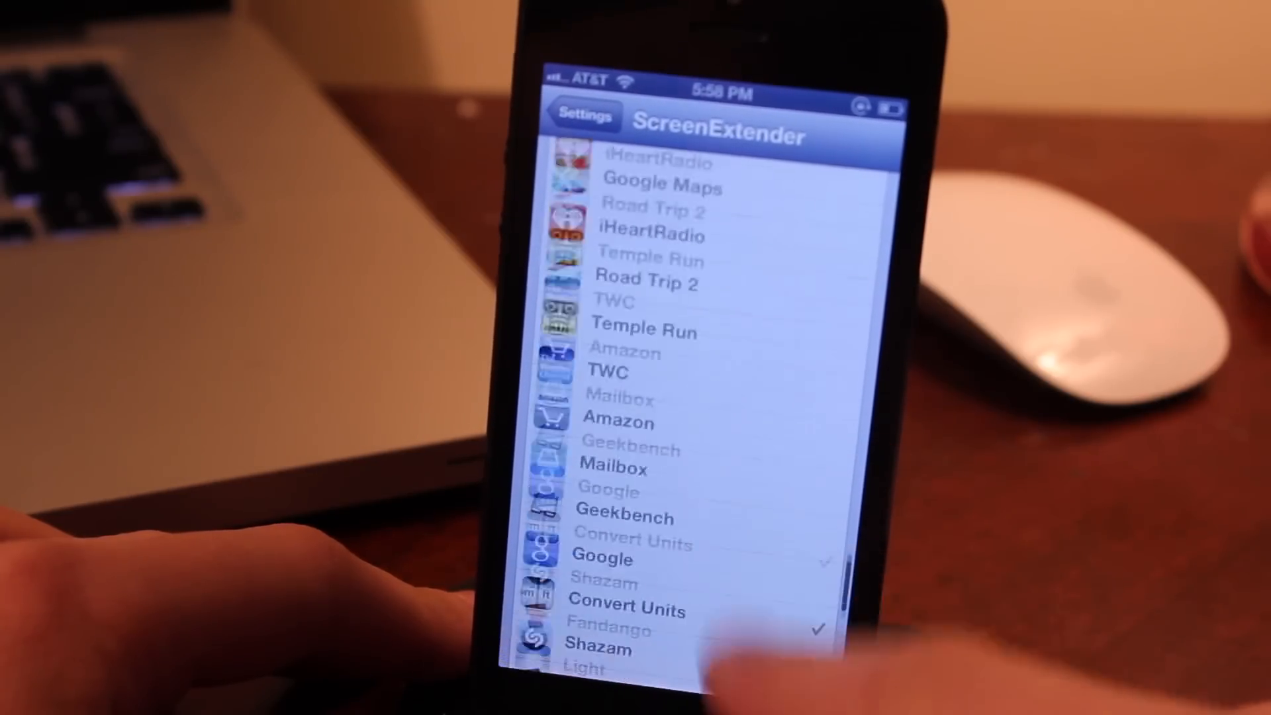
pyautogui.click(580, 117)
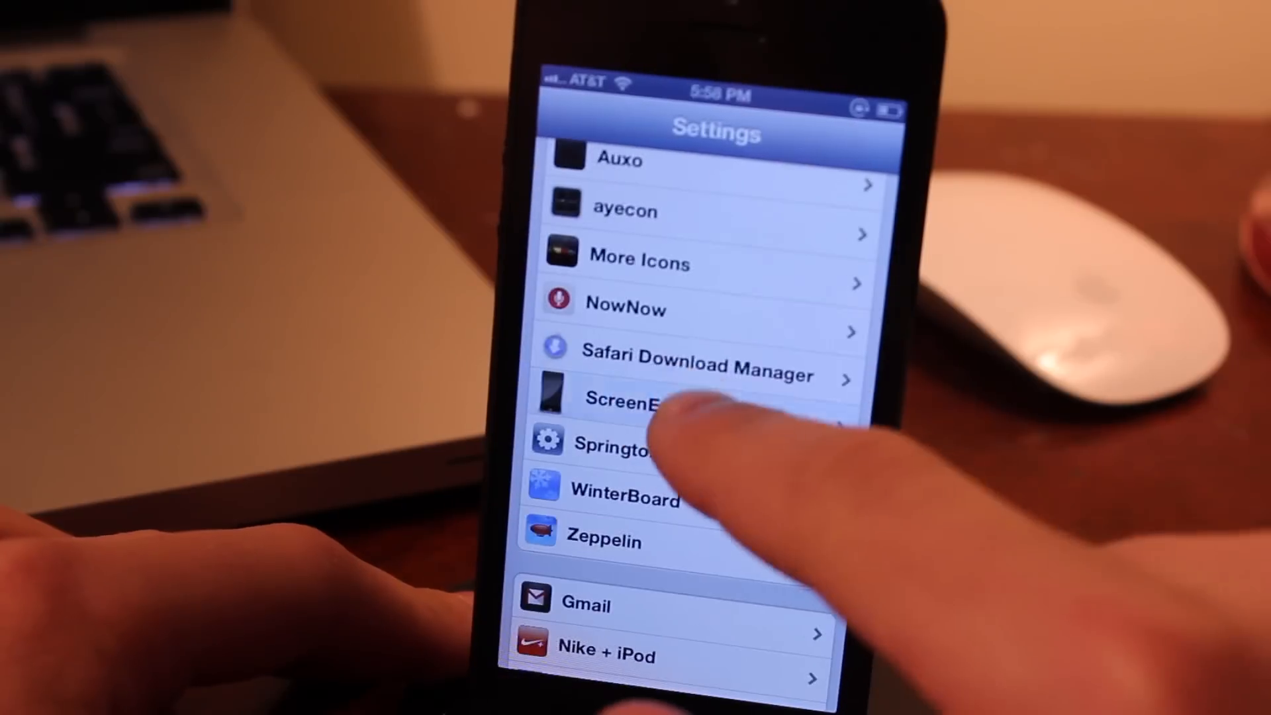
# Step: Reopen ScreenExtender and kill SpringBoard so the tweak takes effect after respring
pyautogui.click(628, 399)
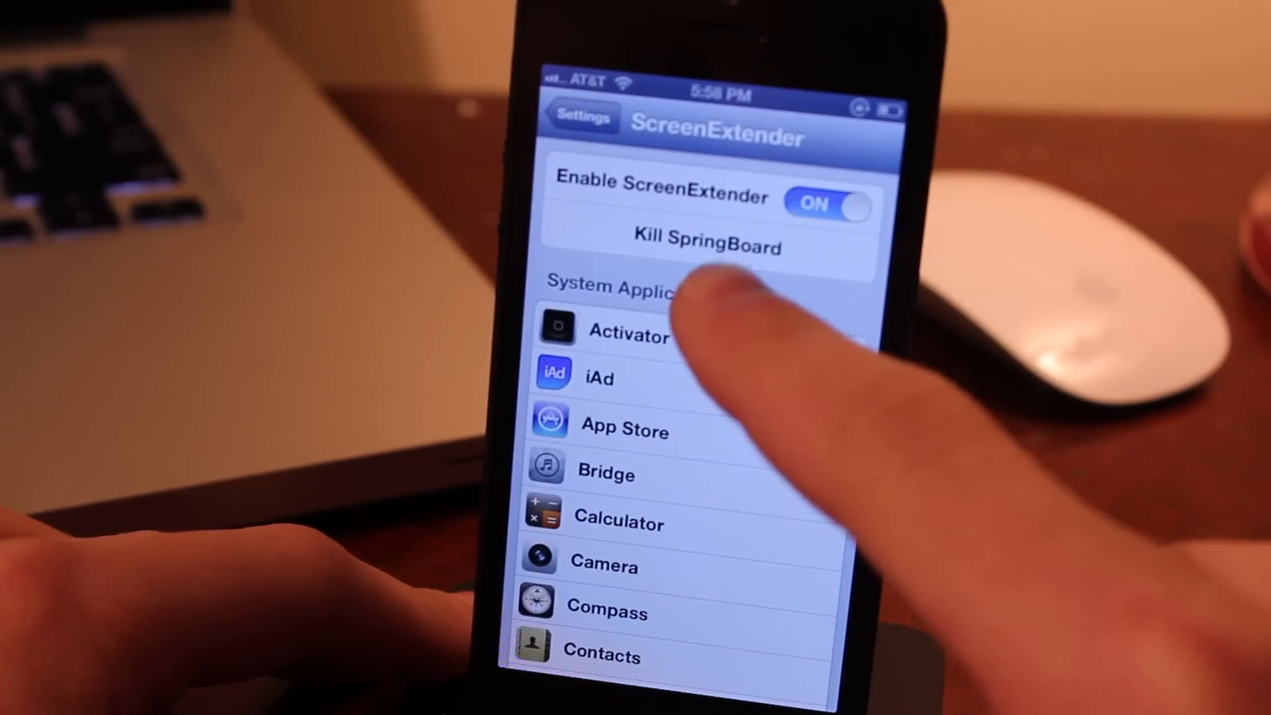
pyautogui.click(706, 248)
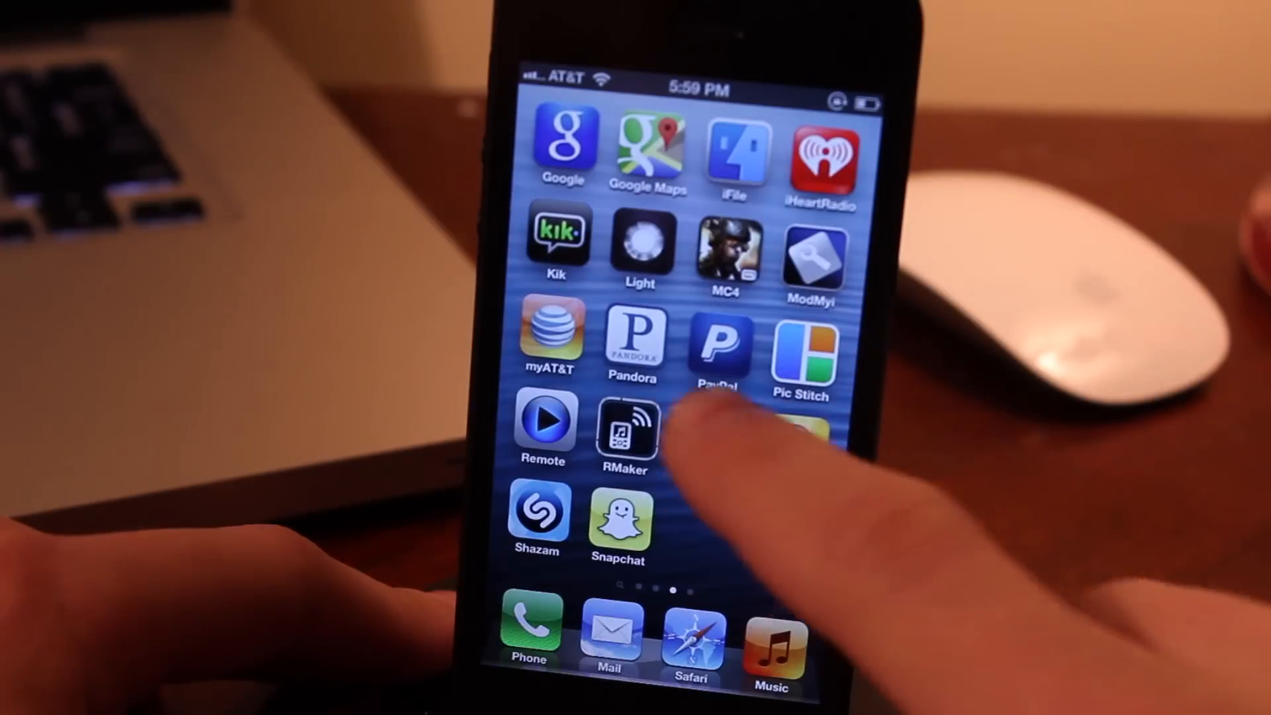
# Step: Launch an app to verify full 4-inch display, dismiss its popup, and return Home
pyautogui.click(720, 349)
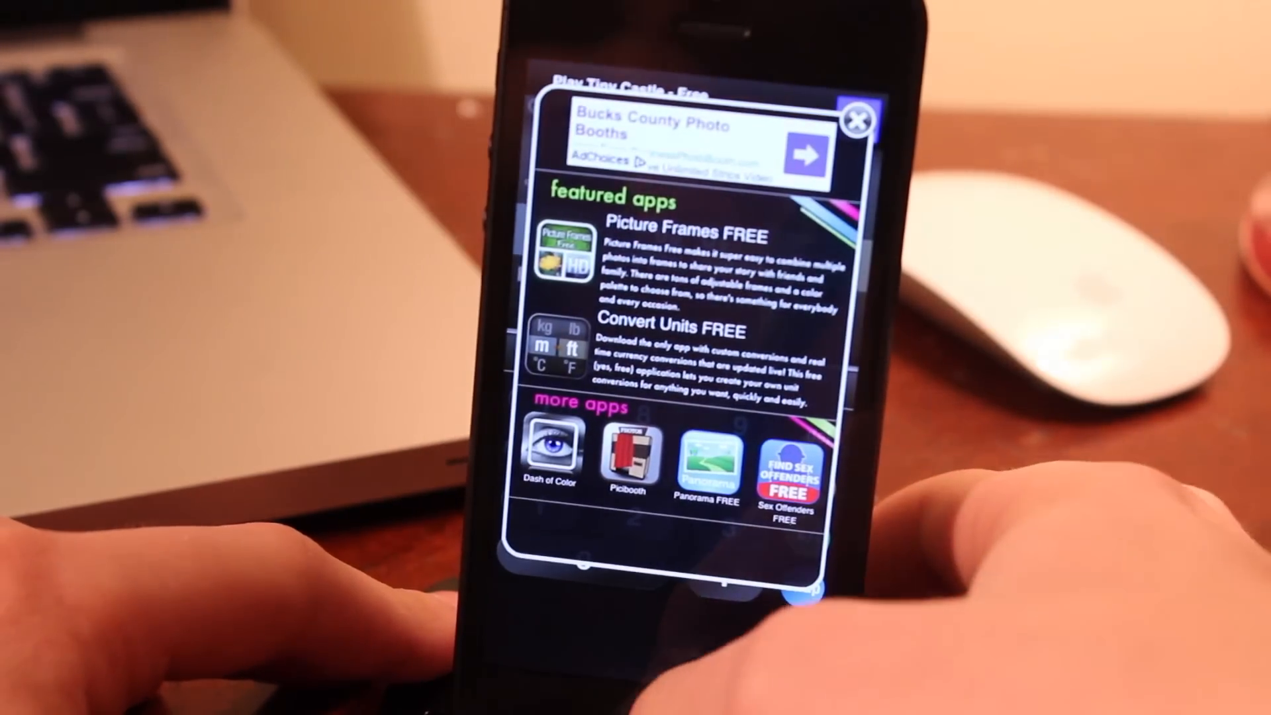
pyautogui.click(858, 119)
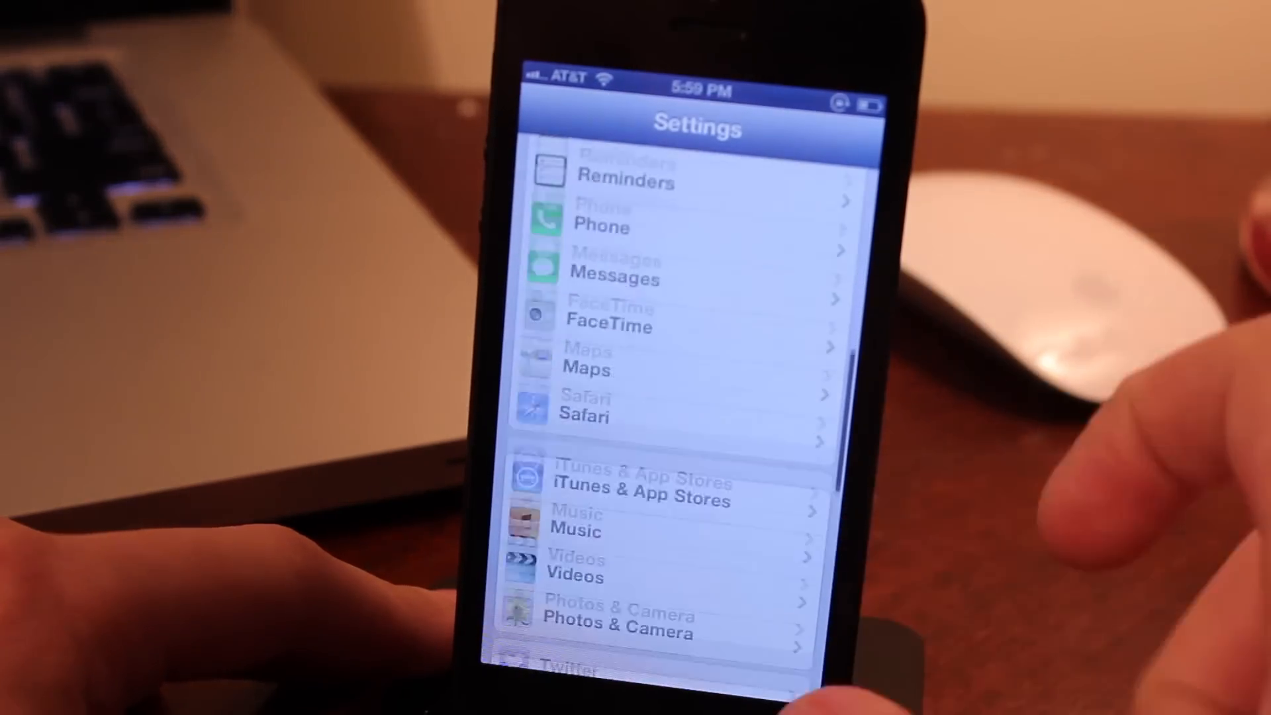
pyautogui.press('home')
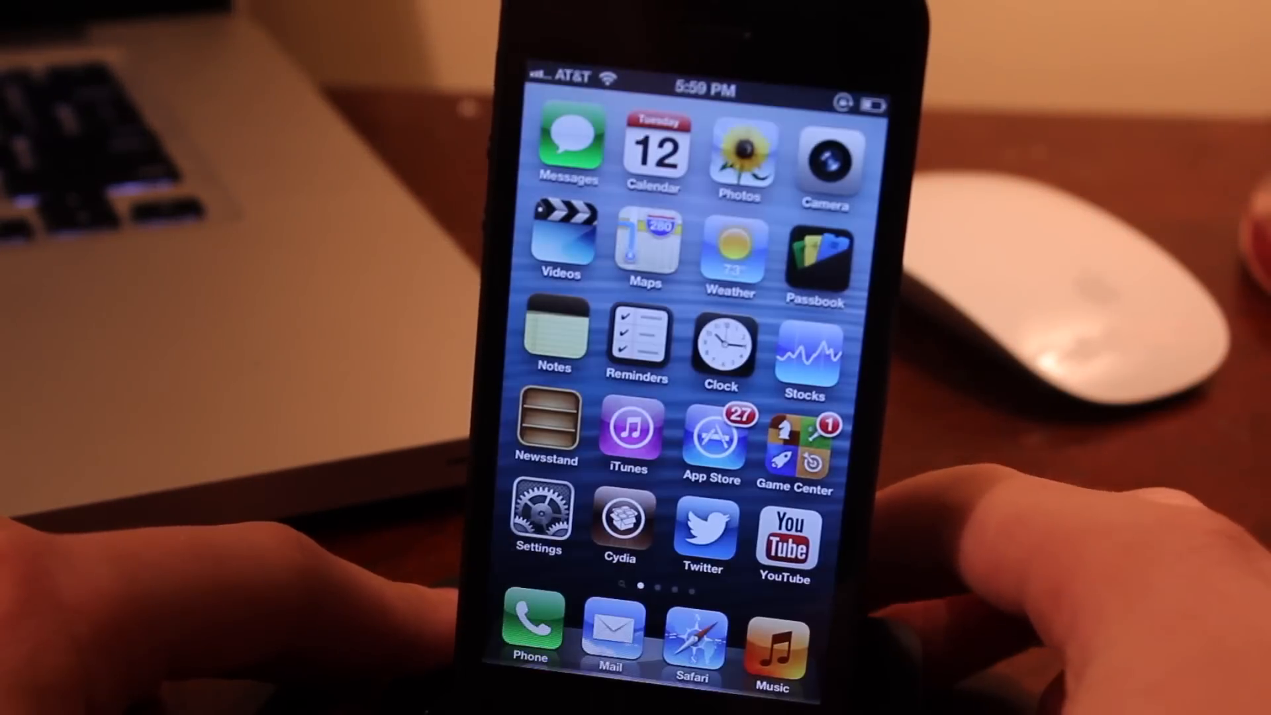